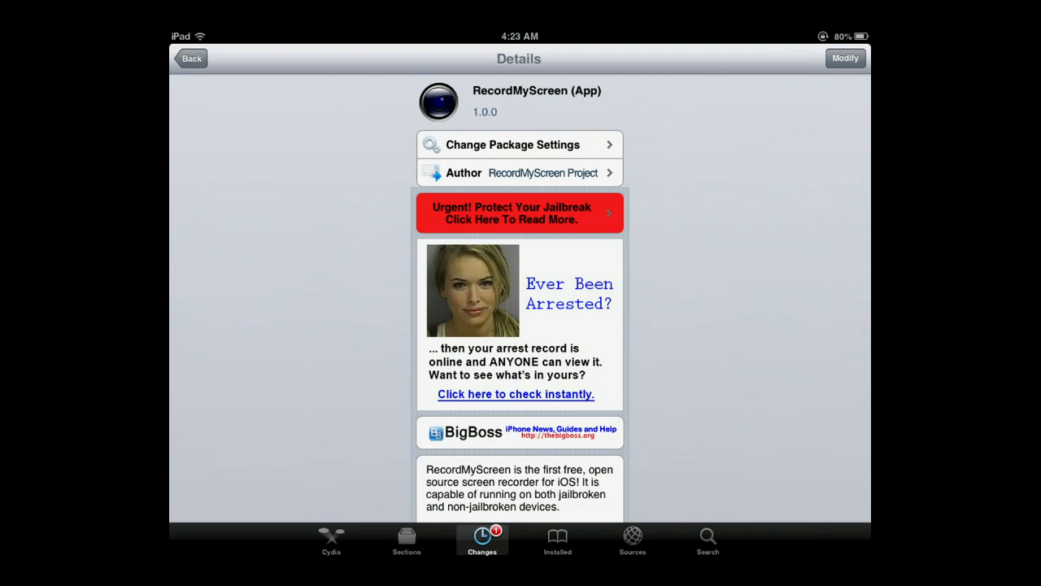
Leave Cydia's RecordMyScreen page and open the app's Recordings list of eight files
scroll("down", 3)
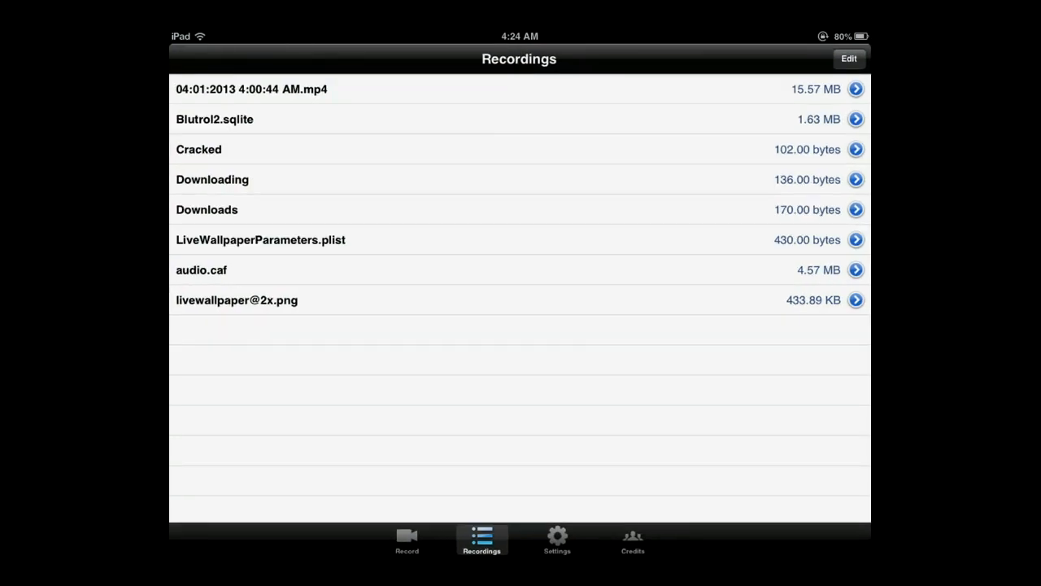
Confirm Screen Only recording and Portrait (Upside Down) orientation in Settings, then return to Record
left_click(406, 541)
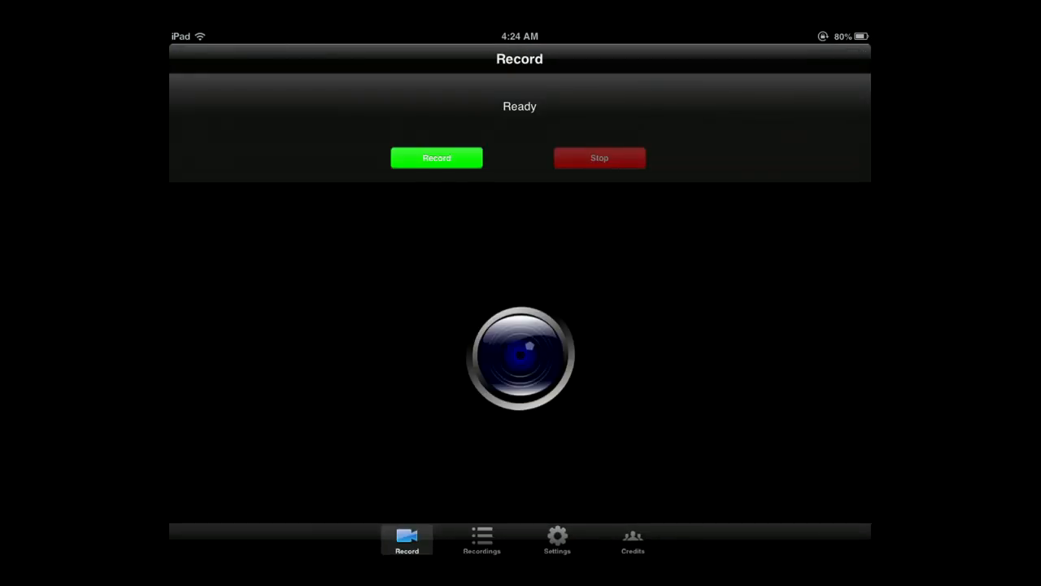
left_click(556, 540)
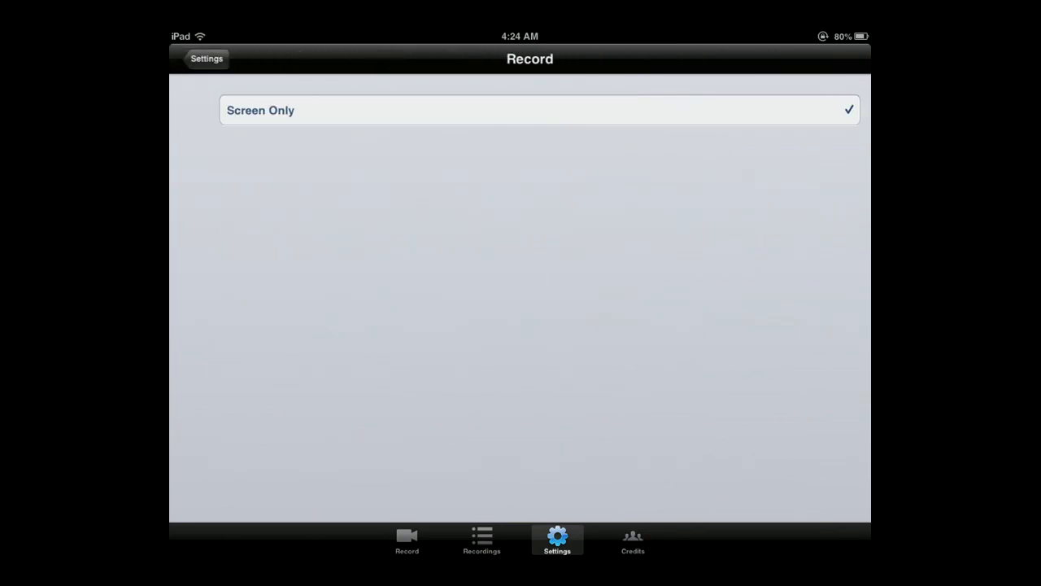
left_click(206, 58)
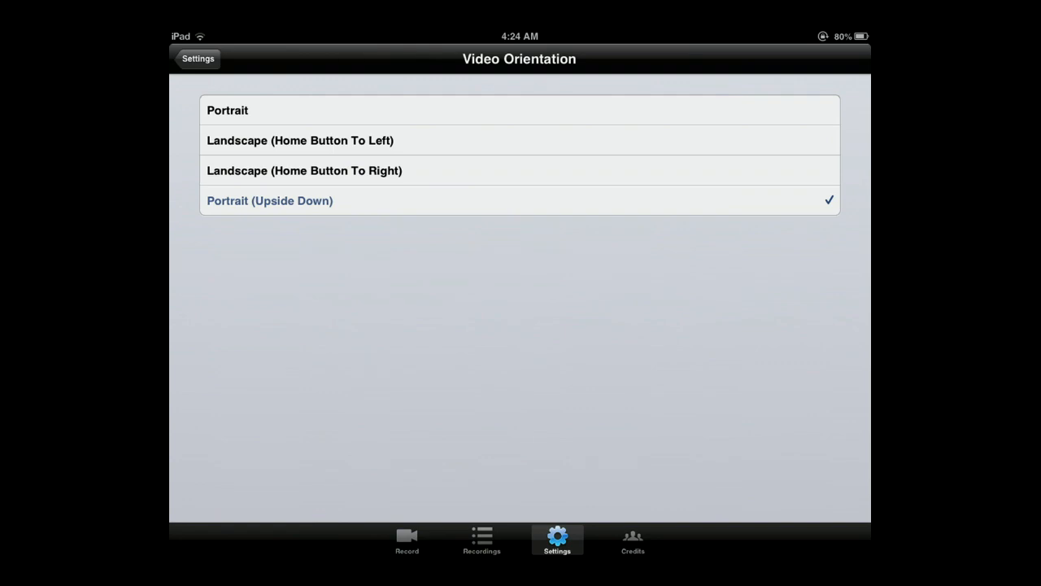
left_click(408, 540)
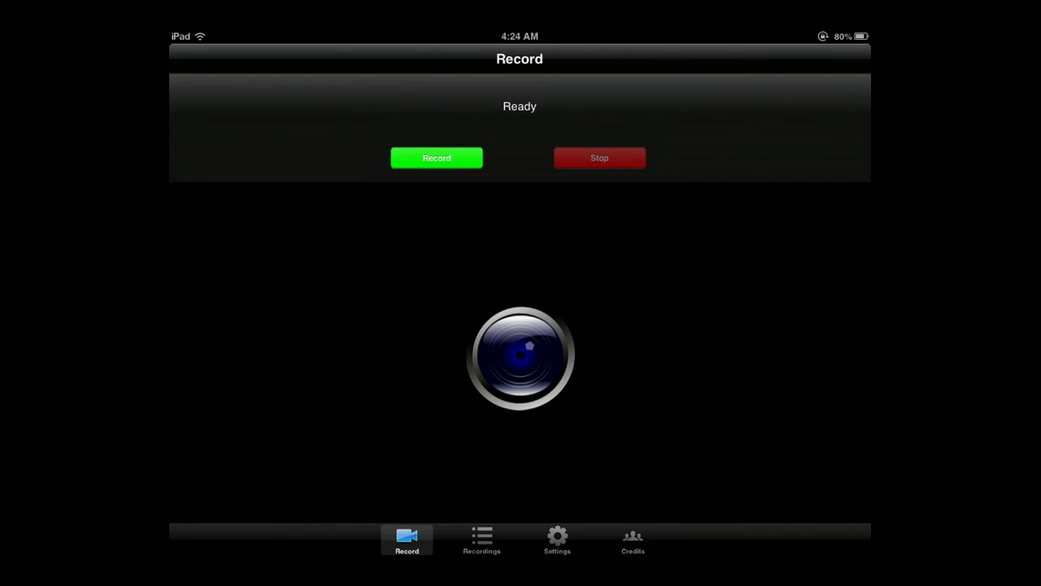
Start a screen recording, then launch Minecraft PE and start a game world
left_click(437, 158)
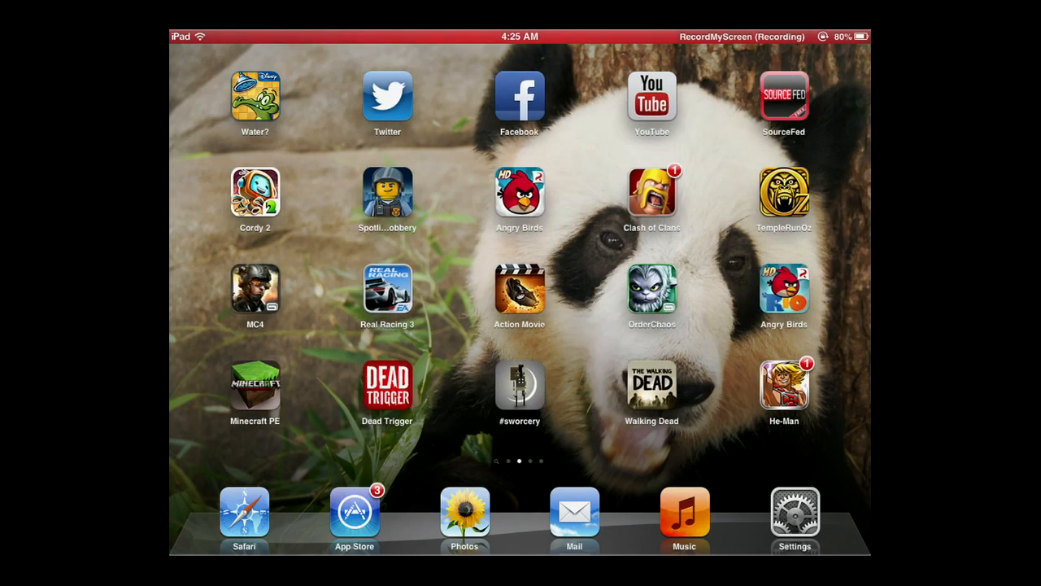
left_click(254, 383)
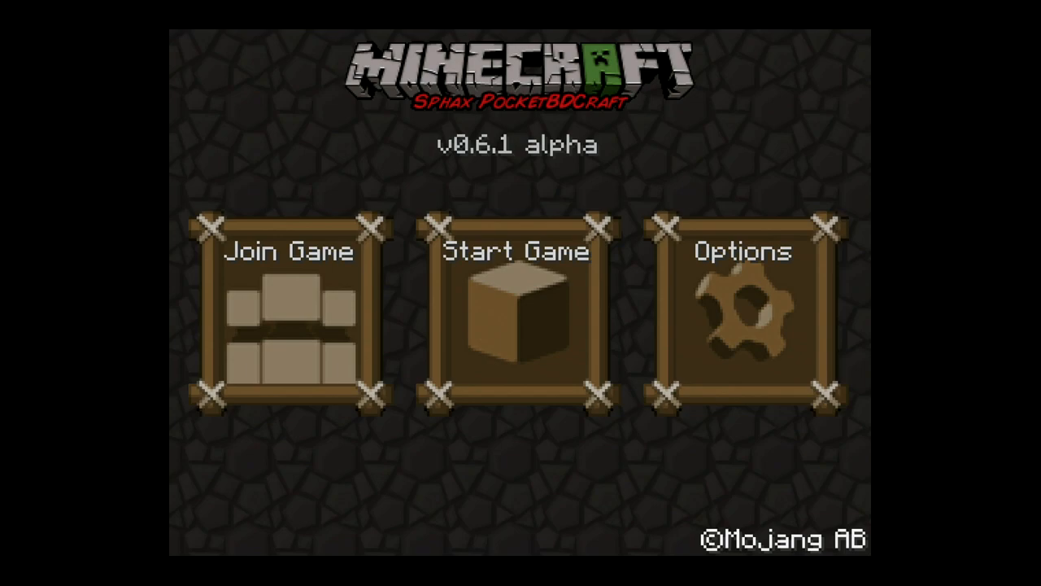
left_click(517, 317)
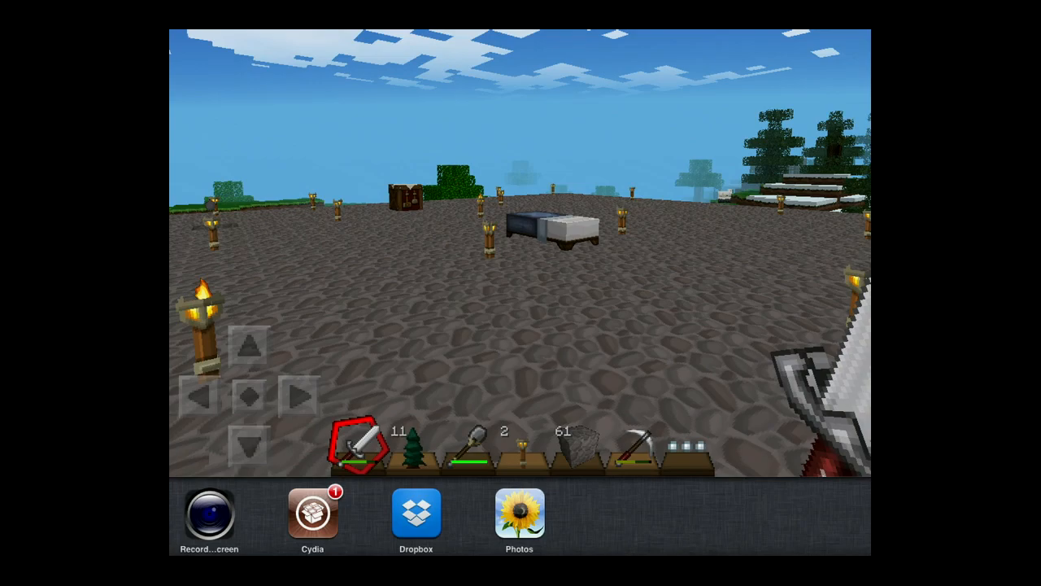
Stop recording in RecordMyScreen and play the new 22.77 MB 04:01:2013 4:24:57 AM.mp4
left_click(209, 514)
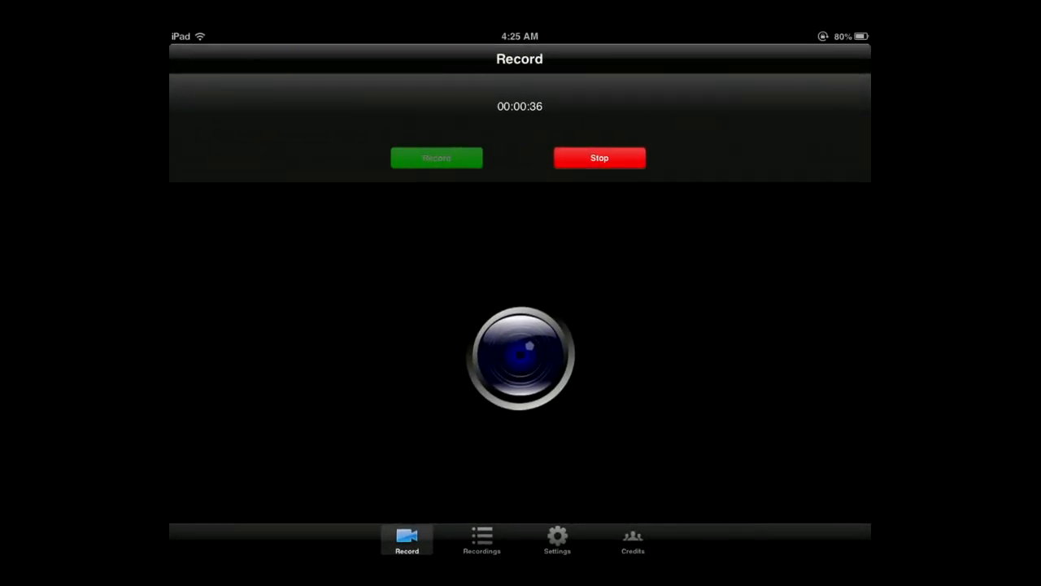
left_click(480, 551)
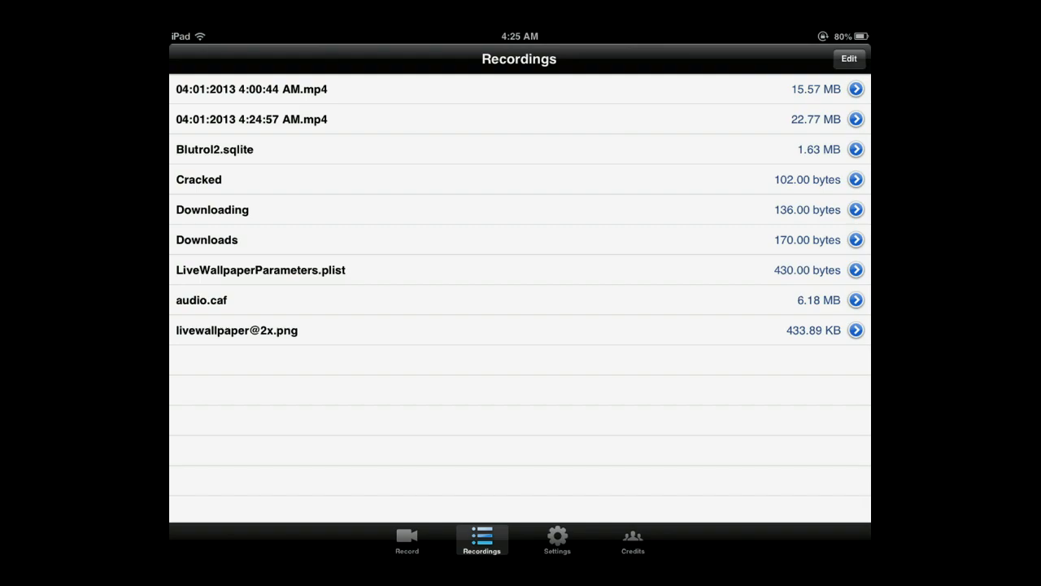
left_click(406, 540)
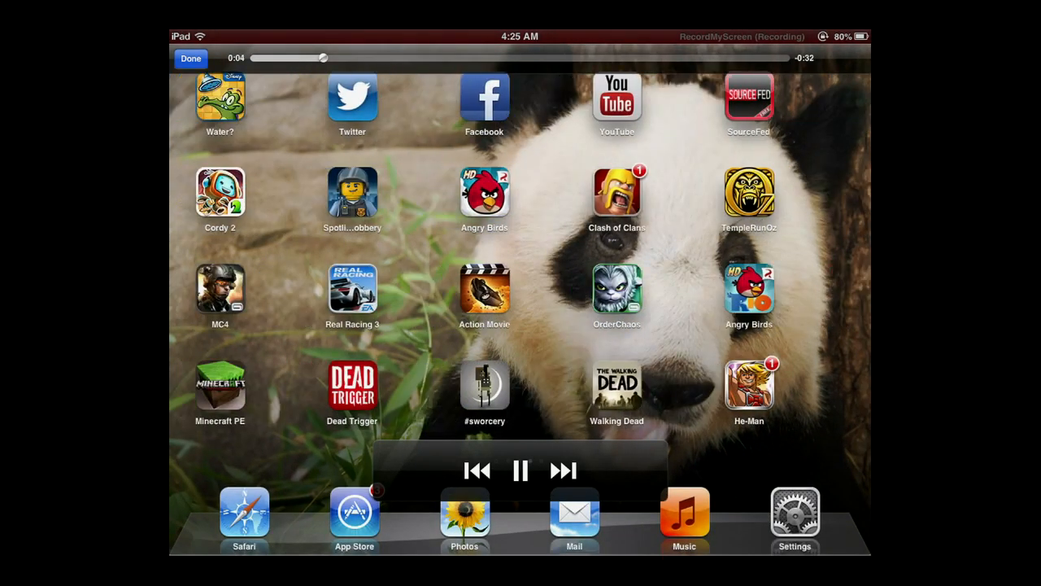
Close the finished playback and open Settings showing Video Orientation as Portrait (Upside Down)
left_click(219, 385)
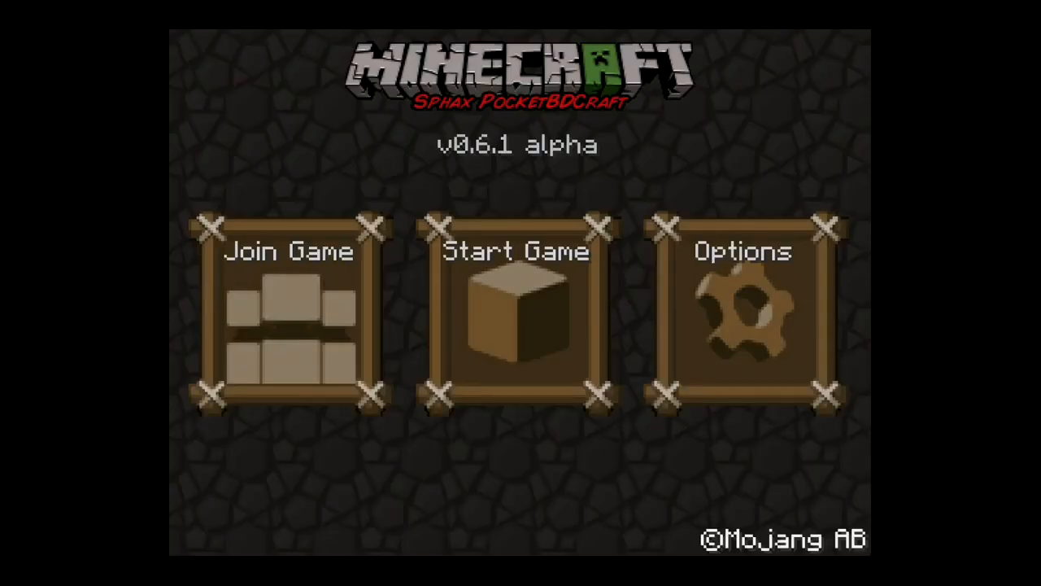
left_click(516, 313)
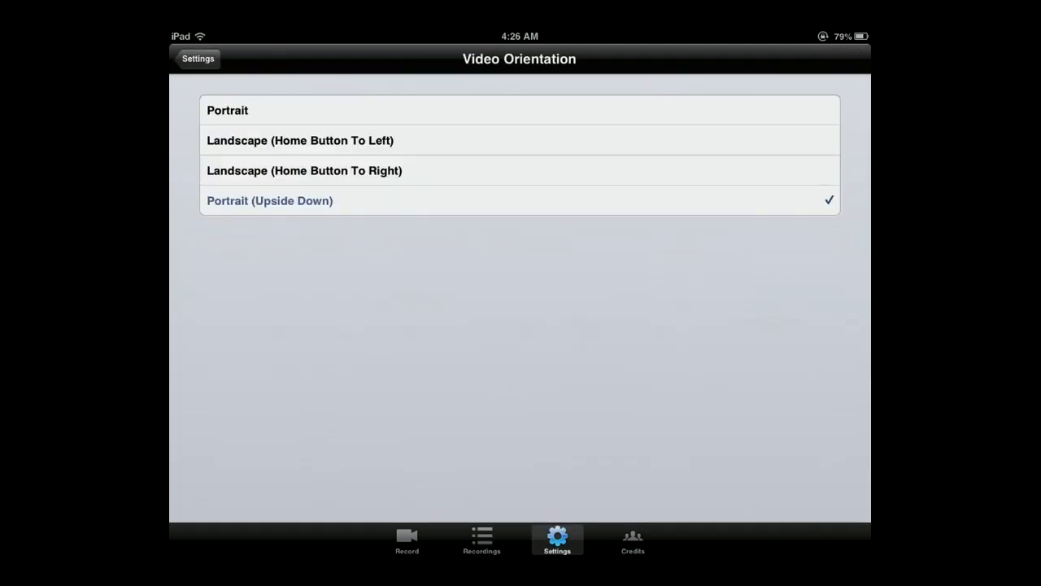
Go to the home screen page holding the Cydia and RecordMyScreen icons
left_click(406, 540)
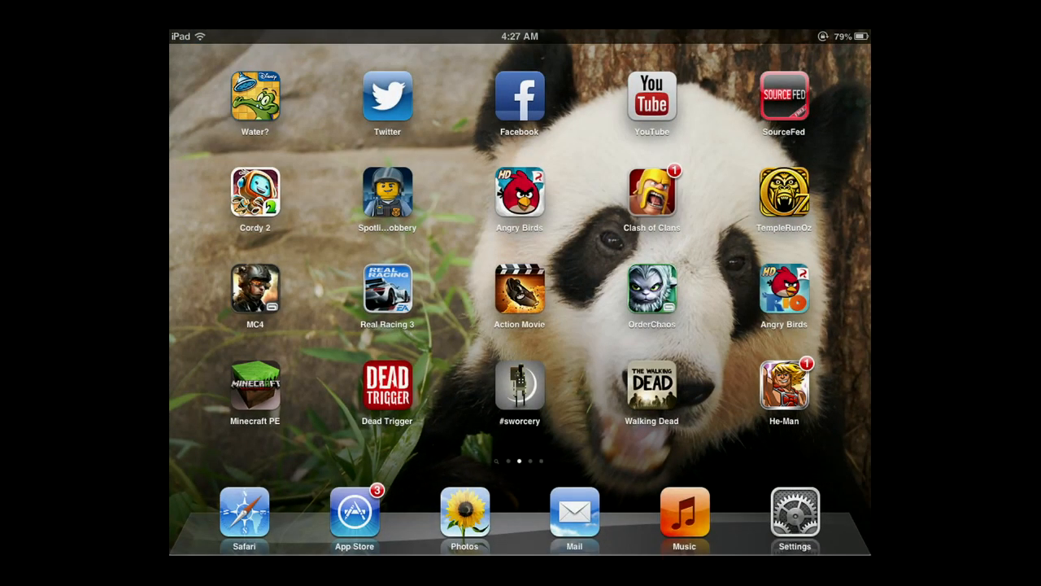
scroll("left", 3)
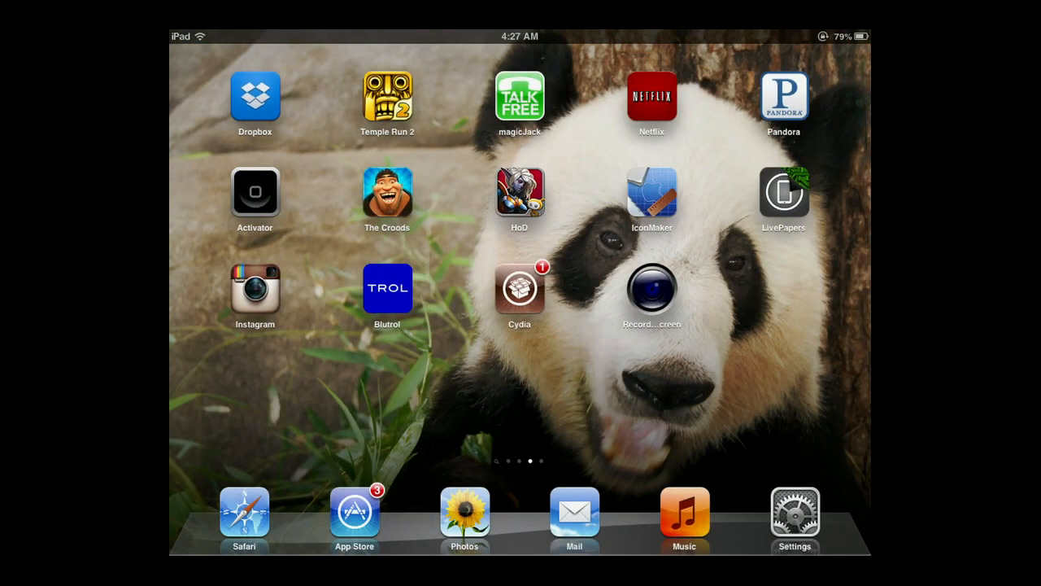